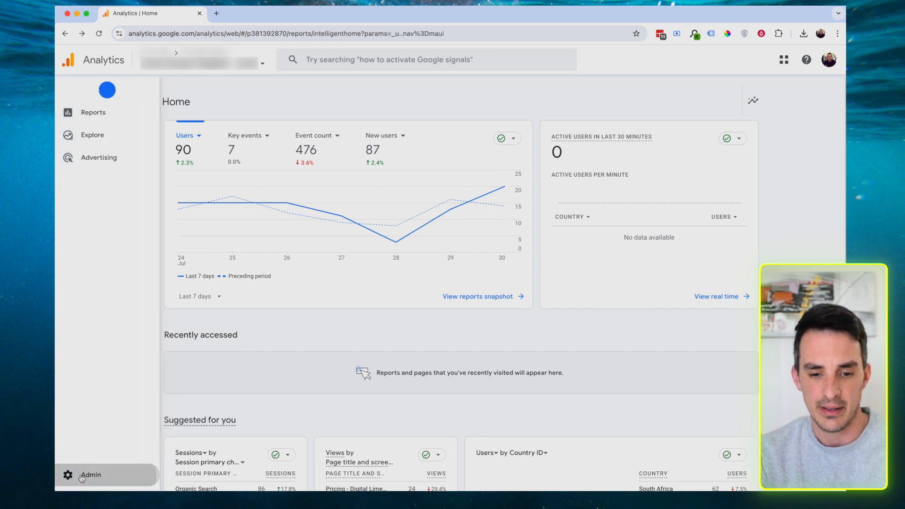
Go to Admin, then Data display > Key events to list complete_form, make_a_payment and purchase.
left_click(85, 475)
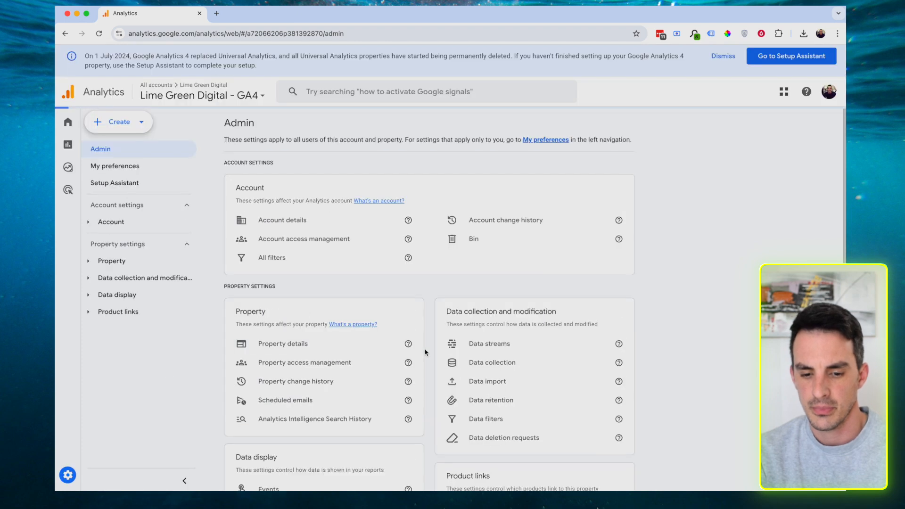
scroll("down", 3)
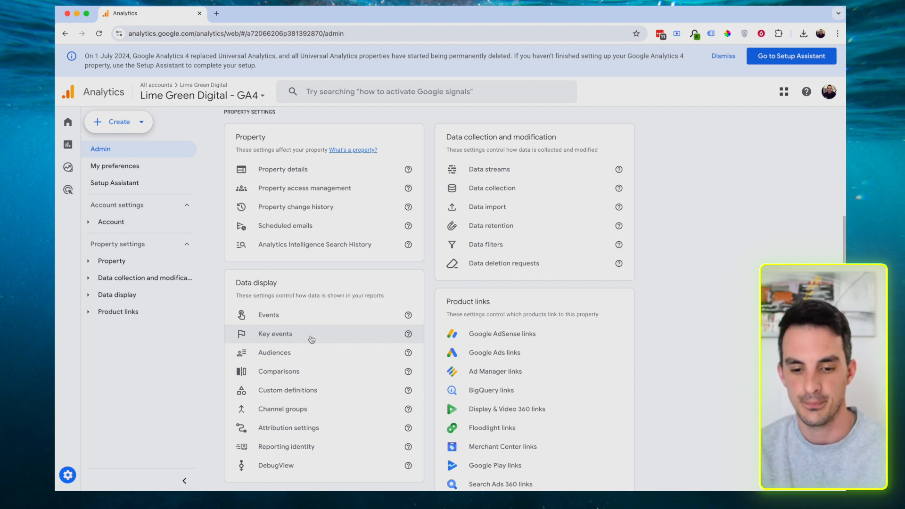
left_click(274, 334)
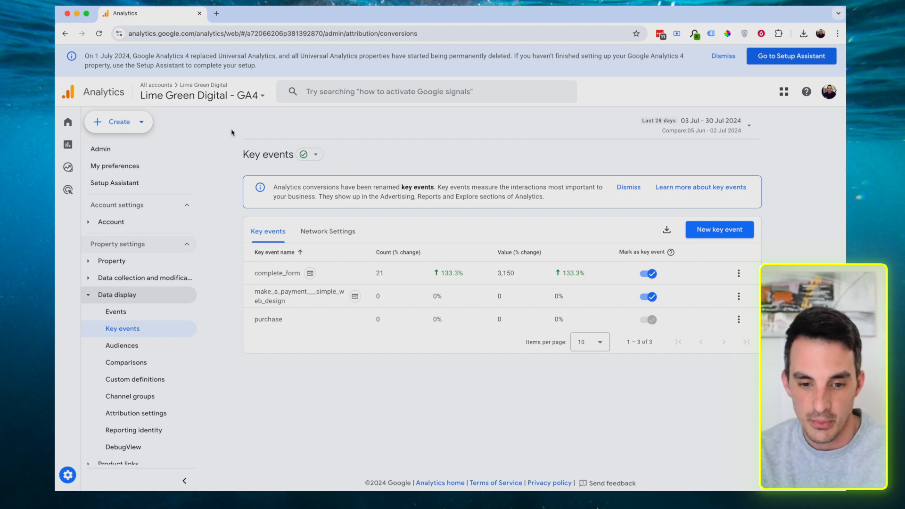
mouse_move(123, 316)
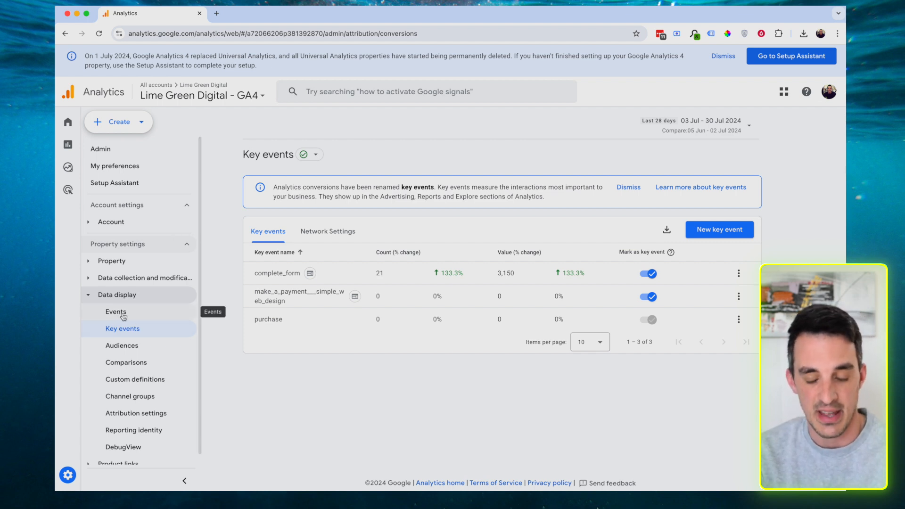
Open the Events list and its Create events panel showing complete_form and make_a_payment.
left_click(116, 312)
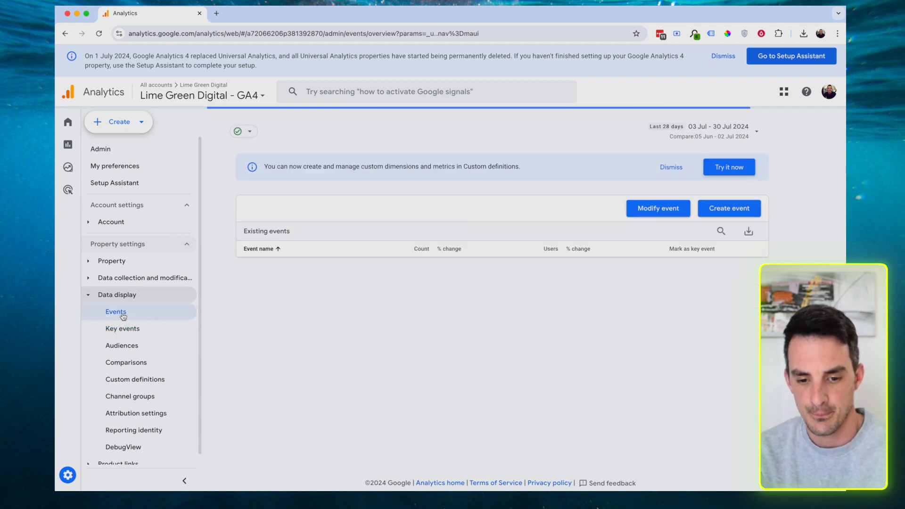
left_click(116, 312)
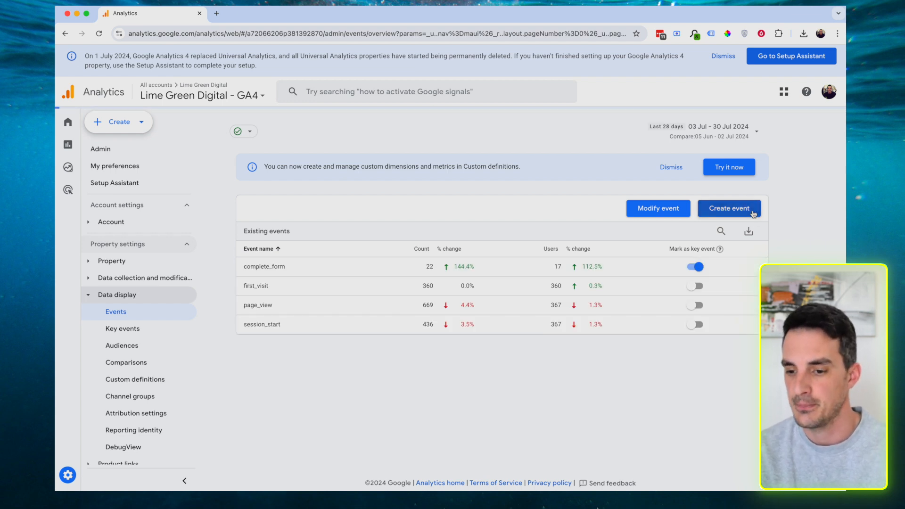
left_click(729, 209)
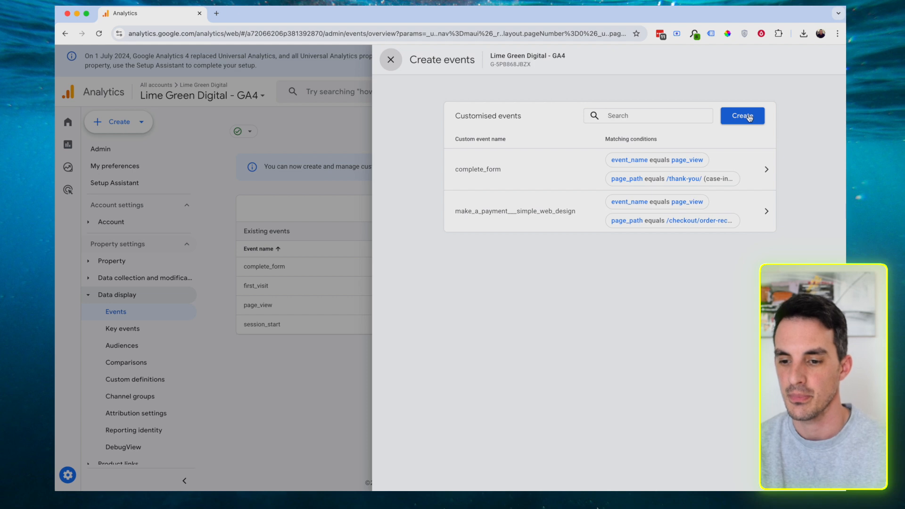
Name a new custom event contact_form_completion with event_name equals page_view, adding a second condition.
left_click(743, 116)
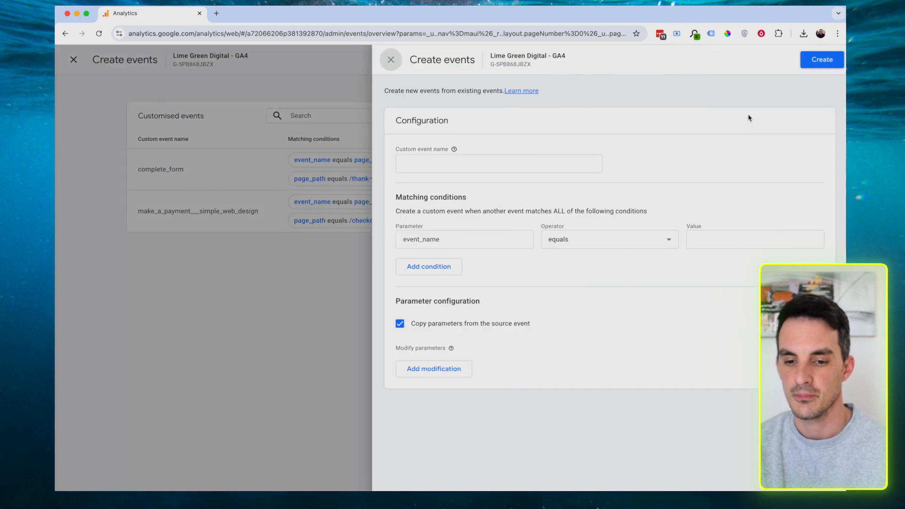
left_click(498, 164)
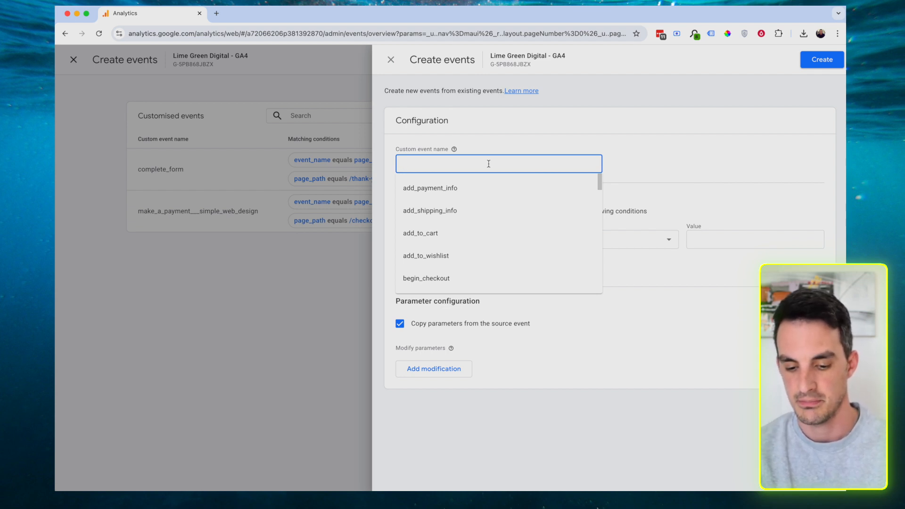
type("contact_f")
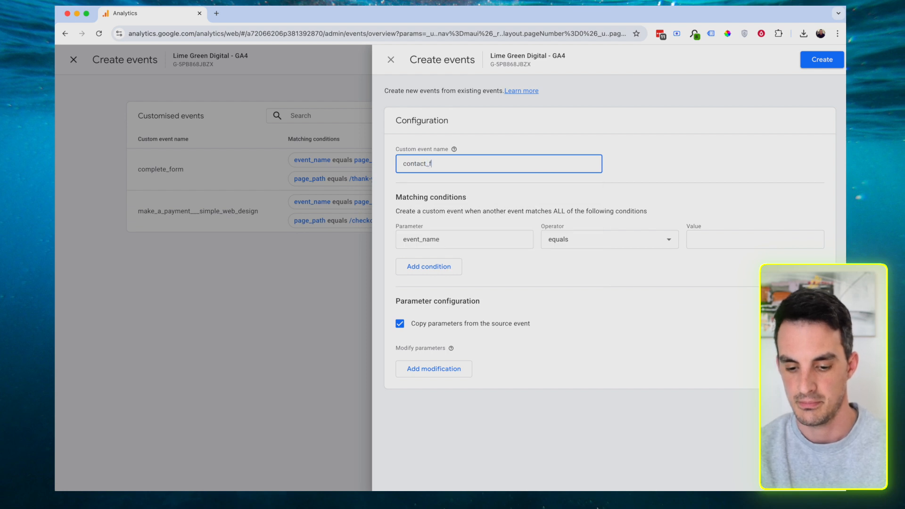
type("orm_completion")
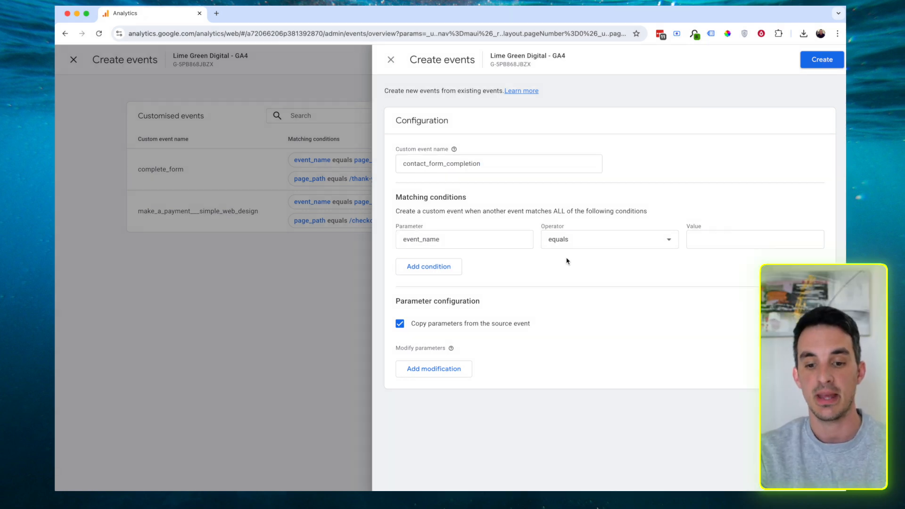
mouse_move(526, 281)
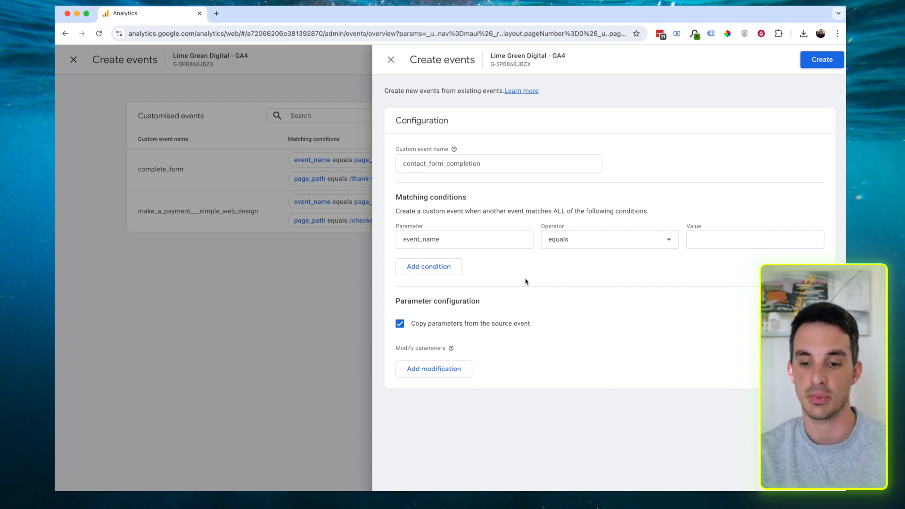
type("page_view")
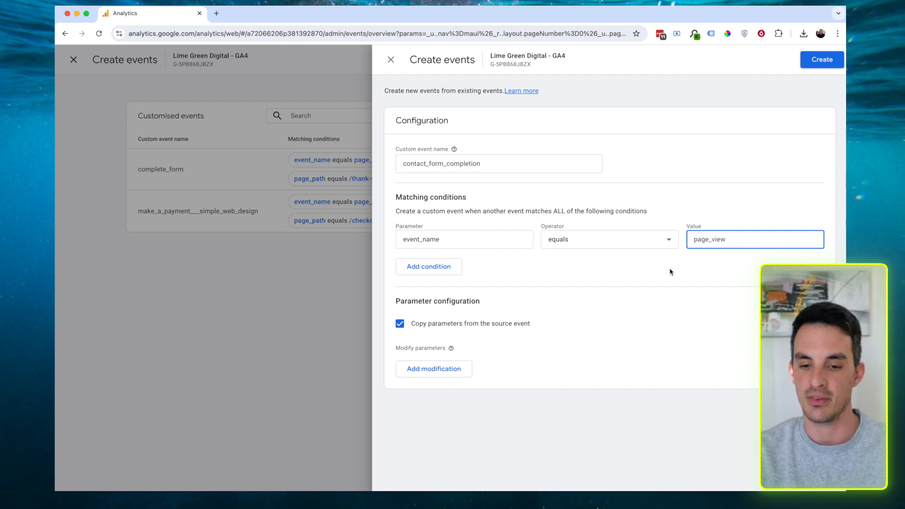
mouse_move(467, 281)
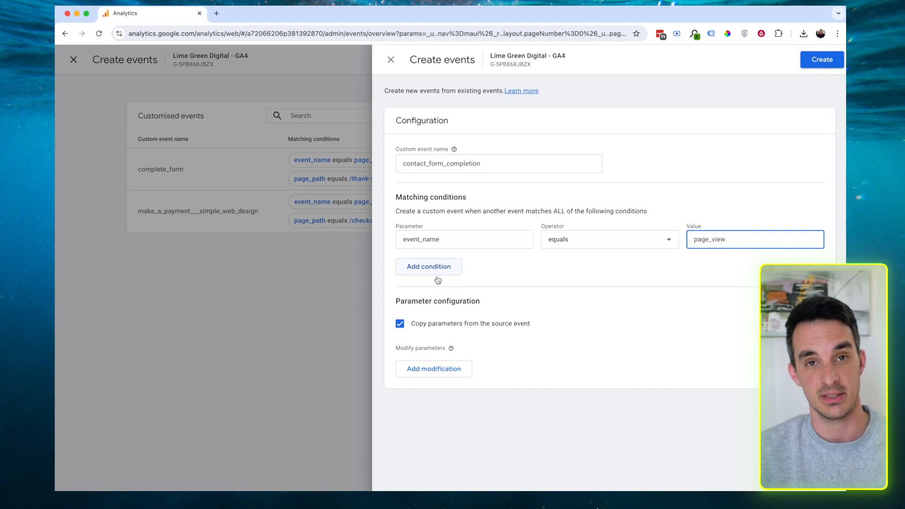
left_click(428, 266)
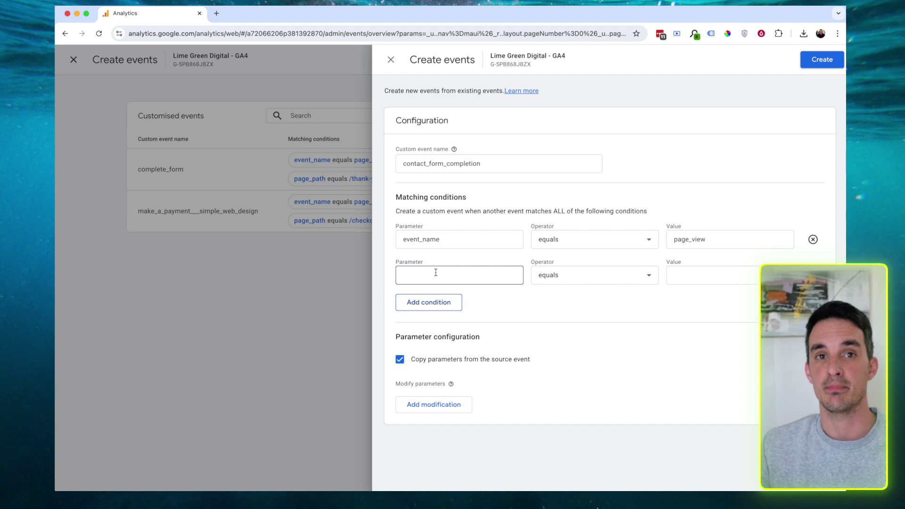
Set the second condition to page_path contains /thank-you/.
left_click(459, 274)
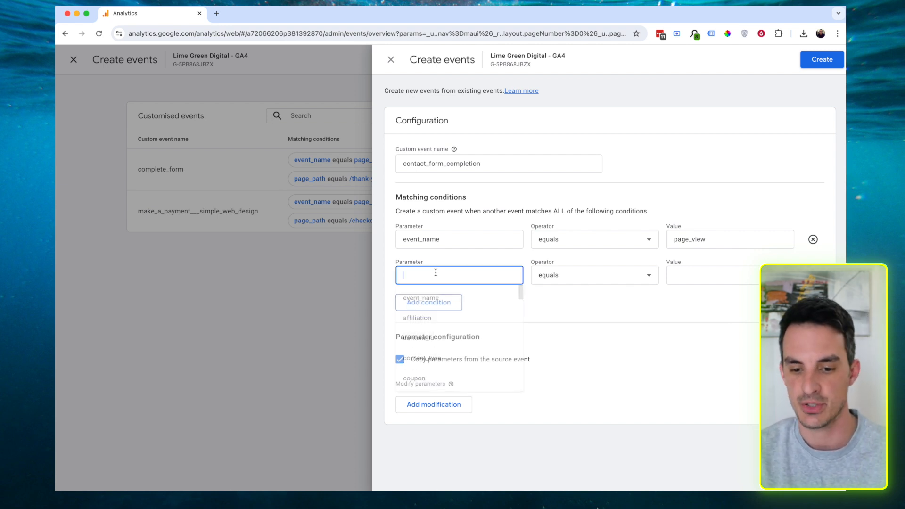
left_click(459, 274)
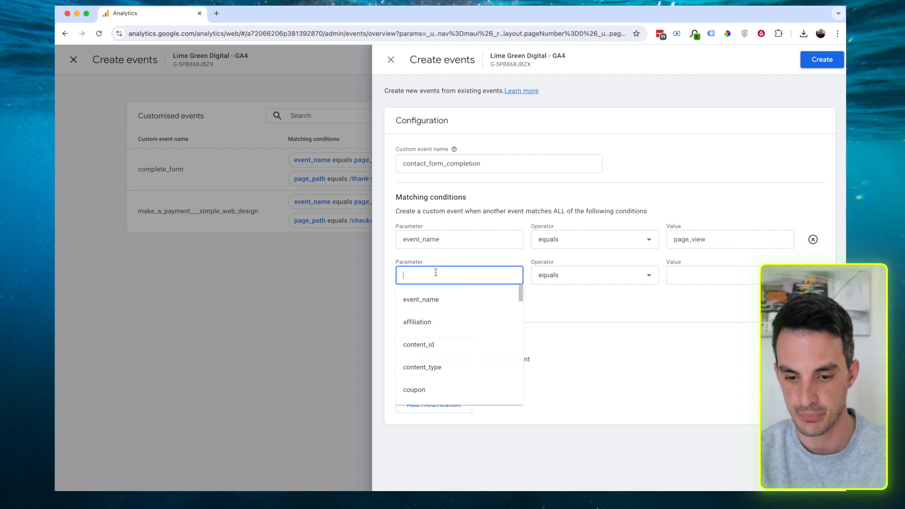
type("page_path")
left_click(499, 163)
type("submiss")
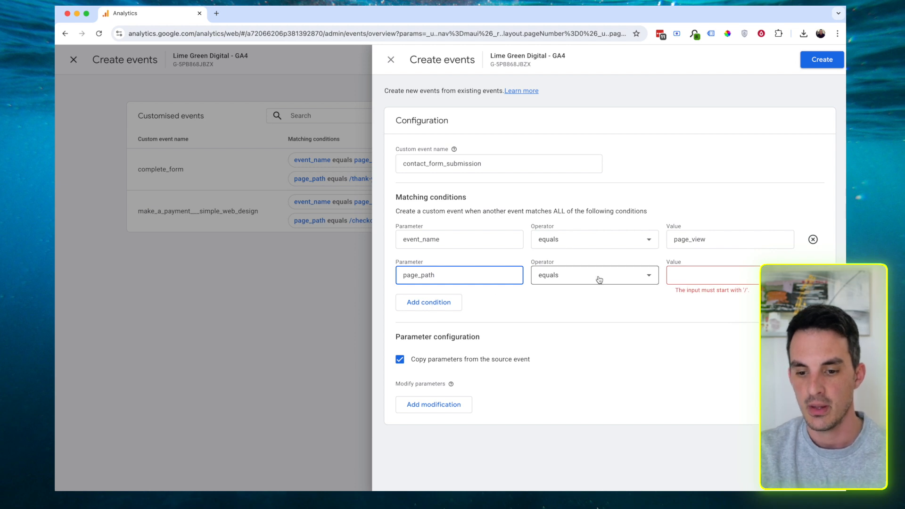
left_click(594, 275)
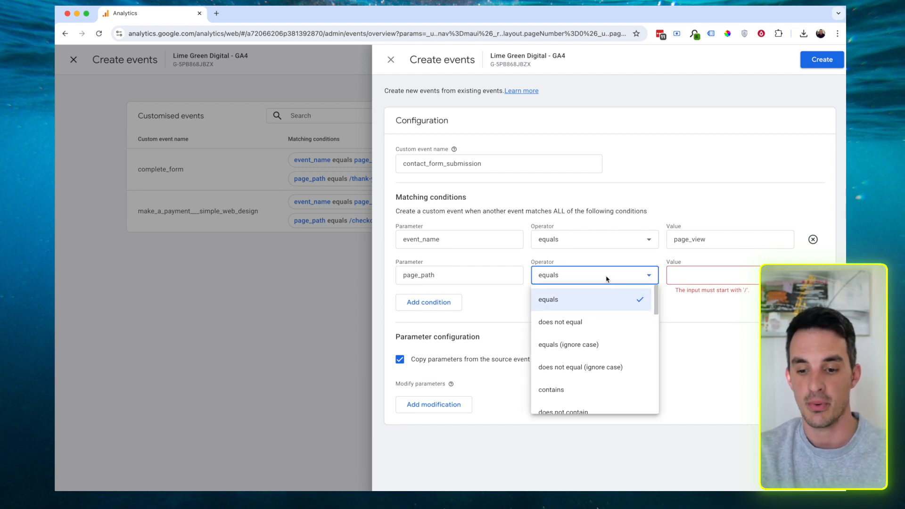
left_click(551, 389)
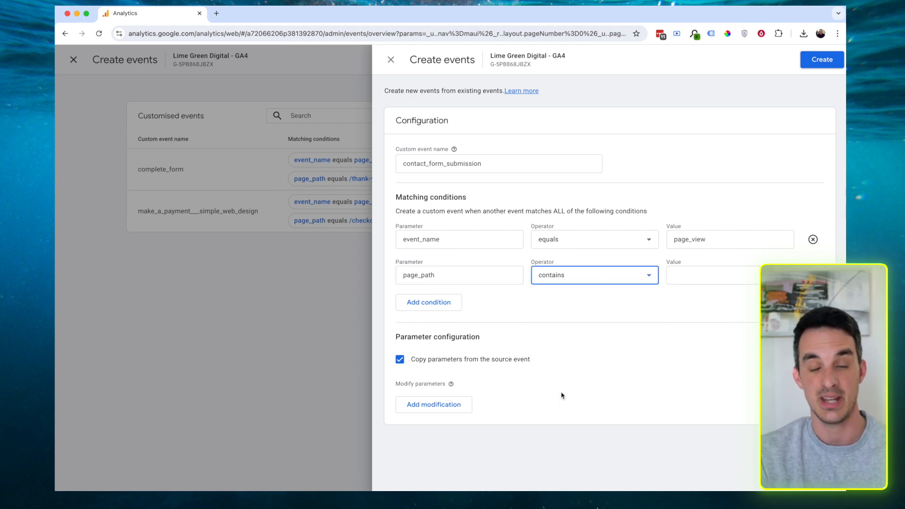
left_click(711, 275)
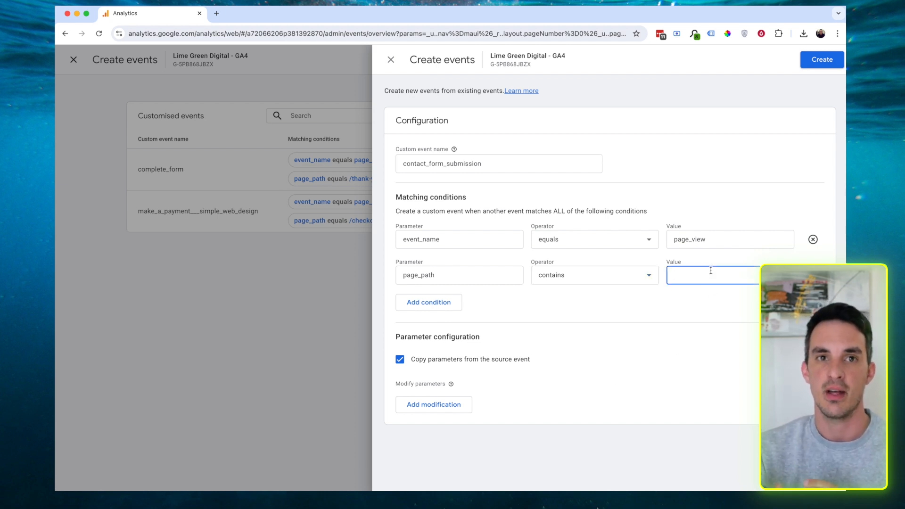
type("/")
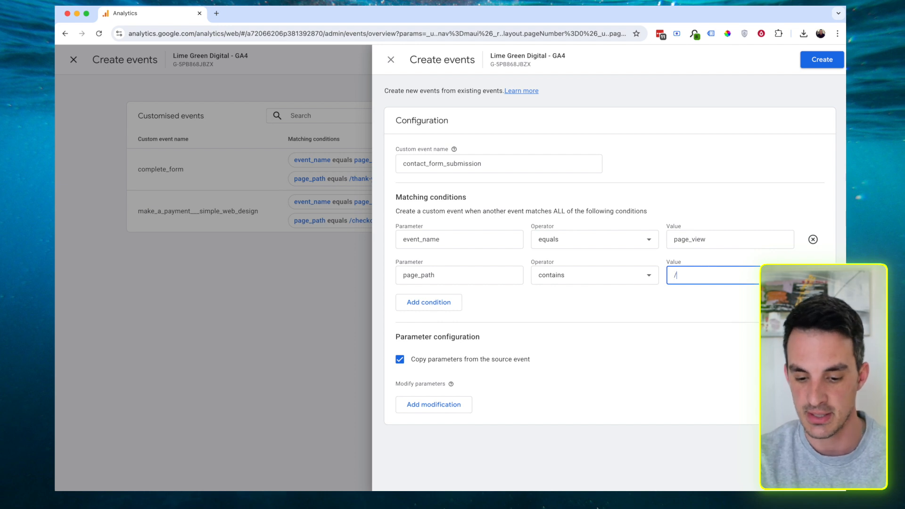
type("thank-you/")
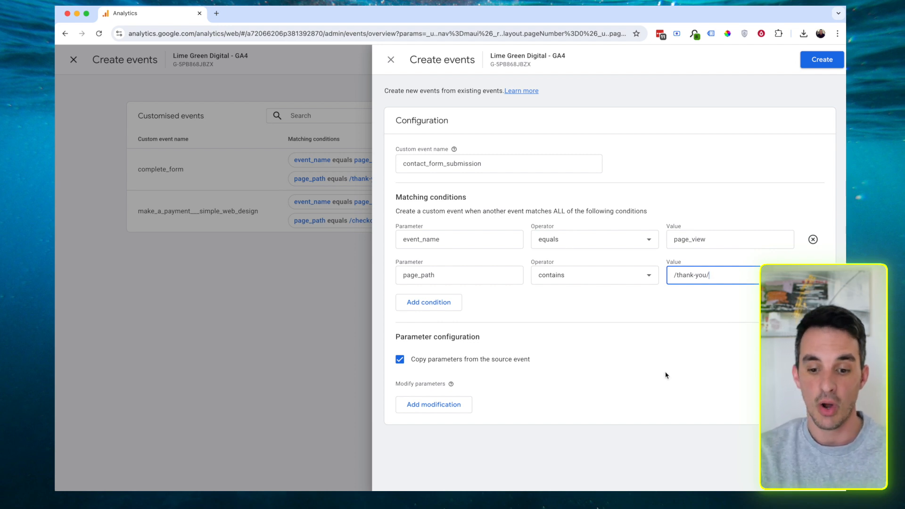
mouse_move(618, 370)
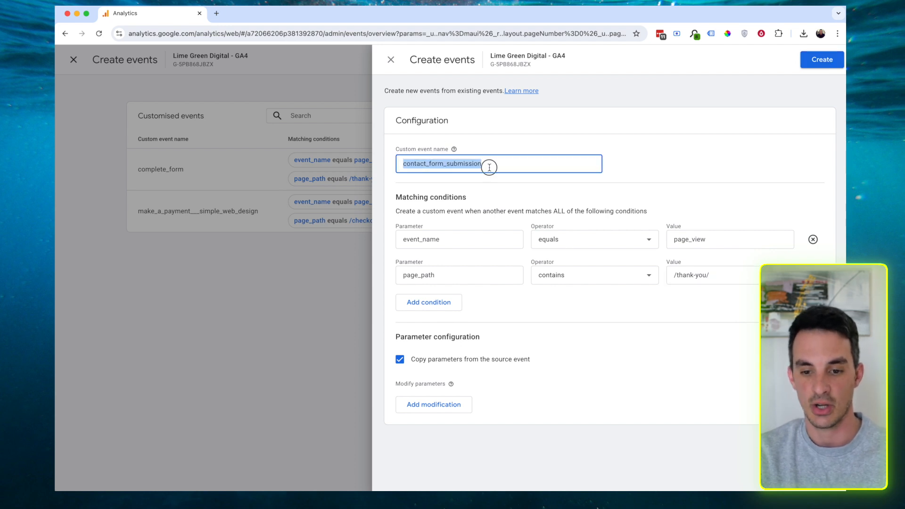
mouse_move(613, 104)
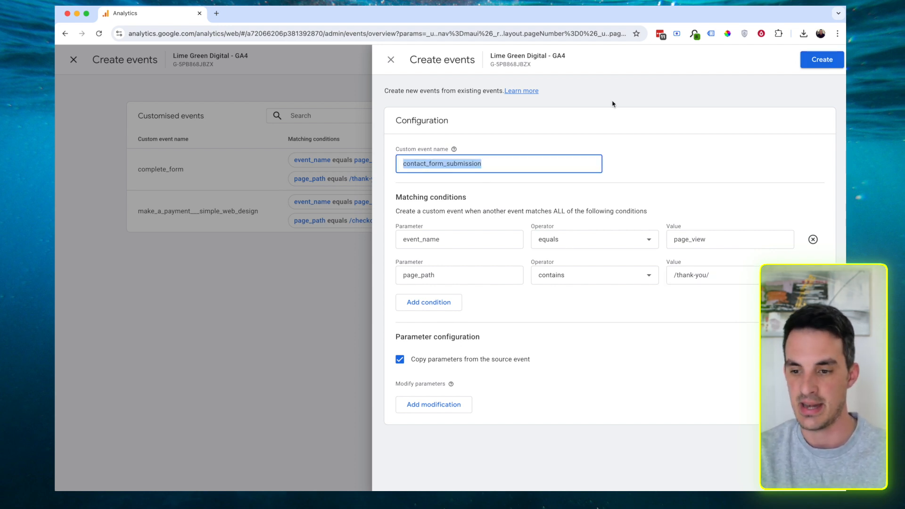
Save the contact_form_submission custom event and close the Create events panel.
left_click(822, 60)
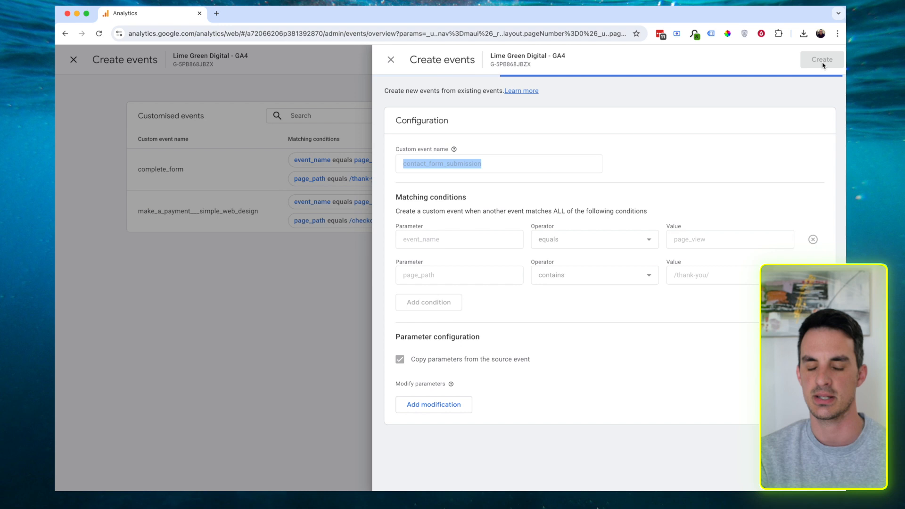
left_click(821, 59)
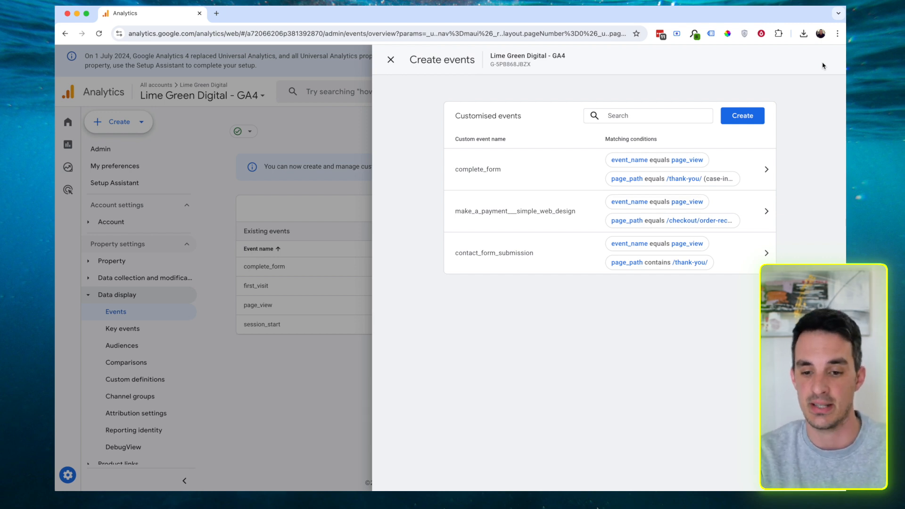
left_click(390, 59)
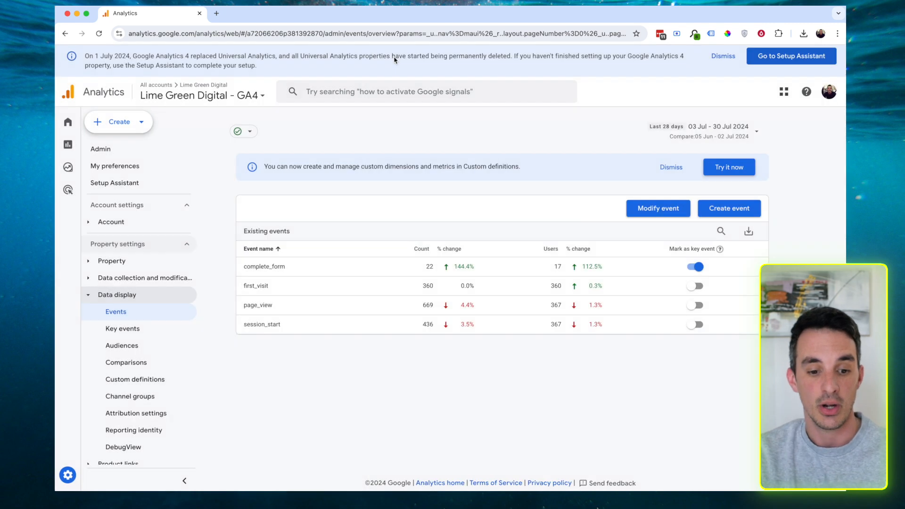
mouse_move(132, 333)
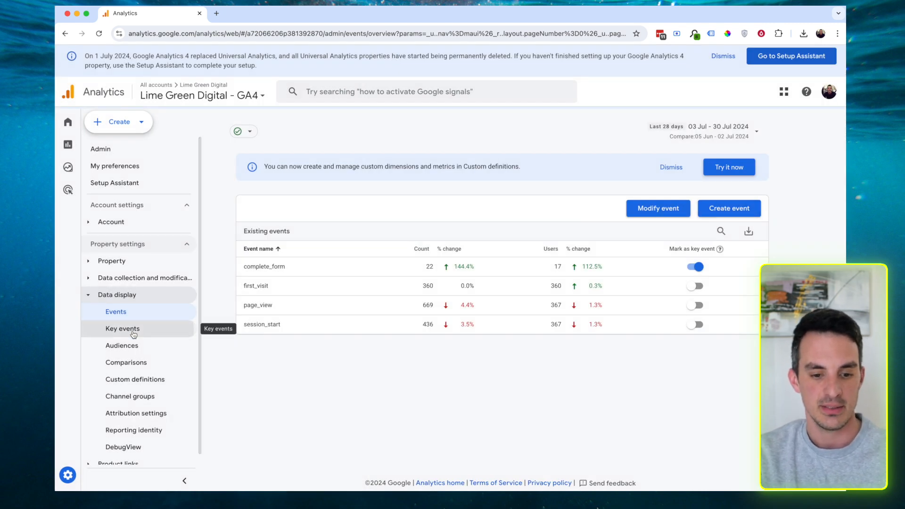
On the Key events page, start a new key event named contact_form_submission.
left_click(122, 328)
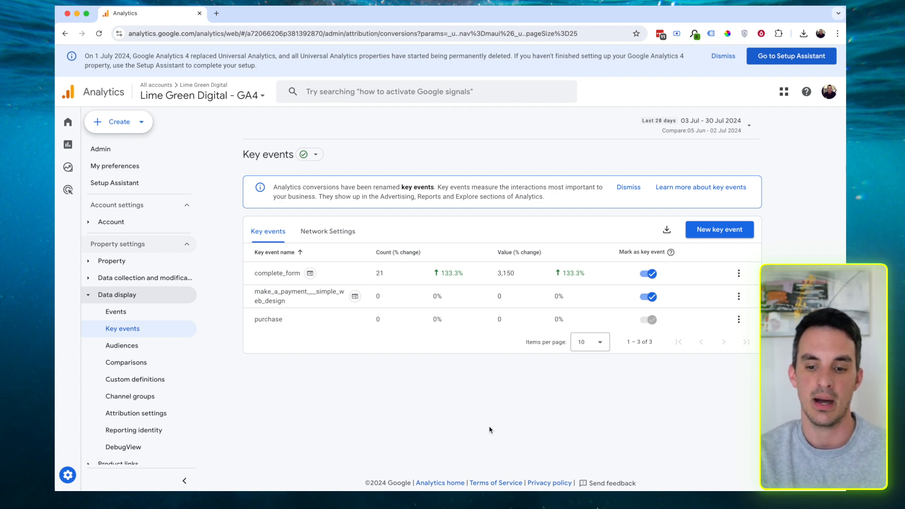
mouse_move(755, 217)
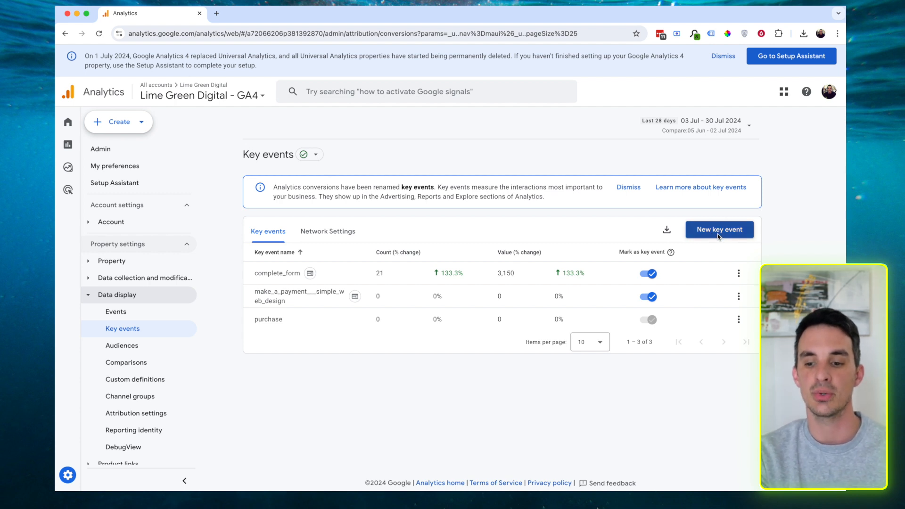
left_click(719, 229)
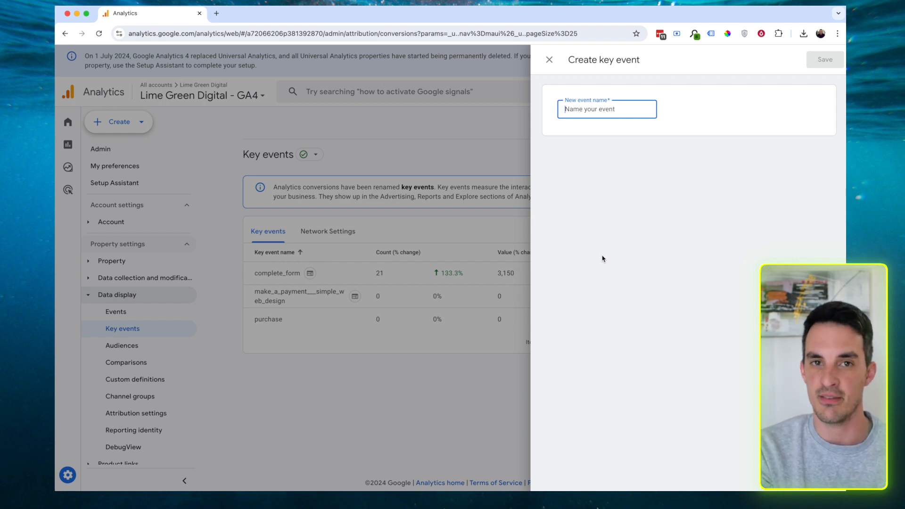
type("contact_form_submission")
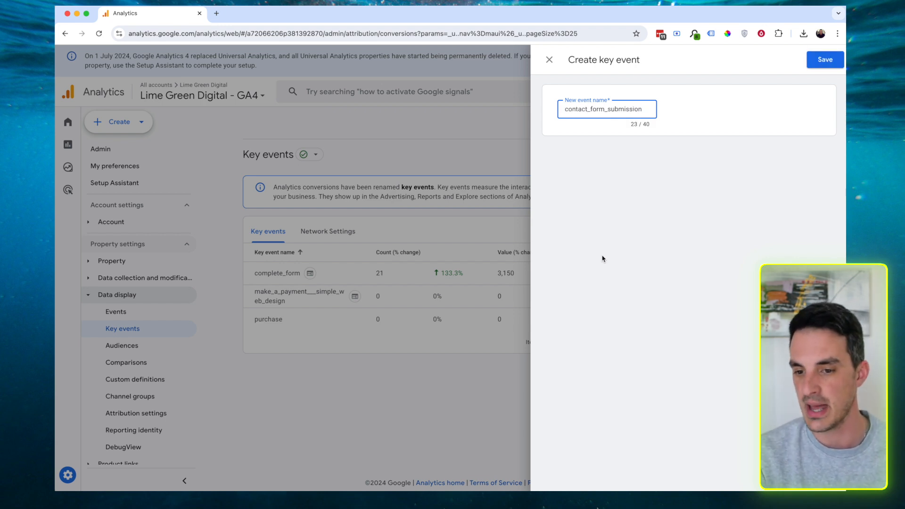
mouse_move(616, 243)
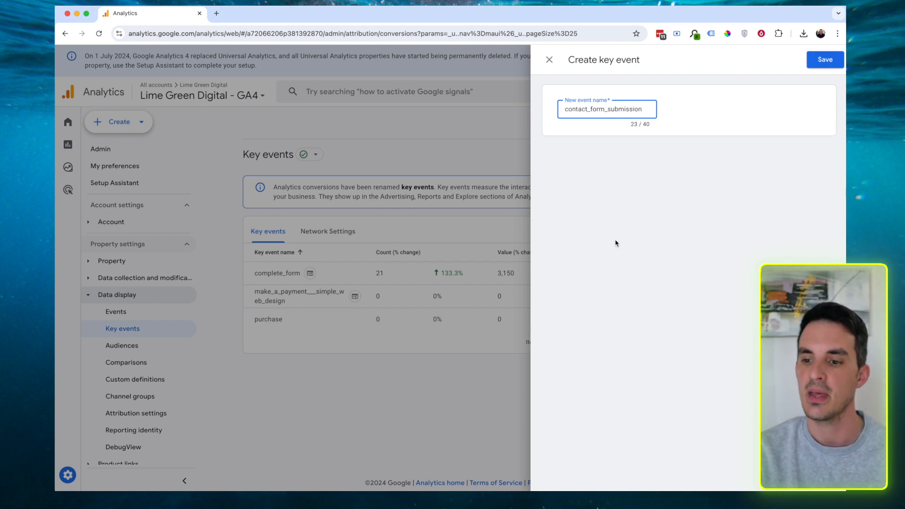